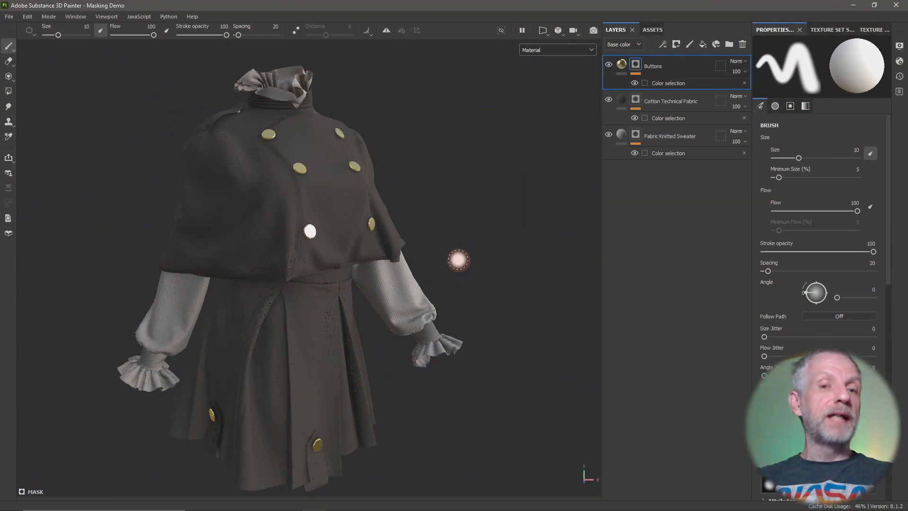
mouse_move(484, 325)
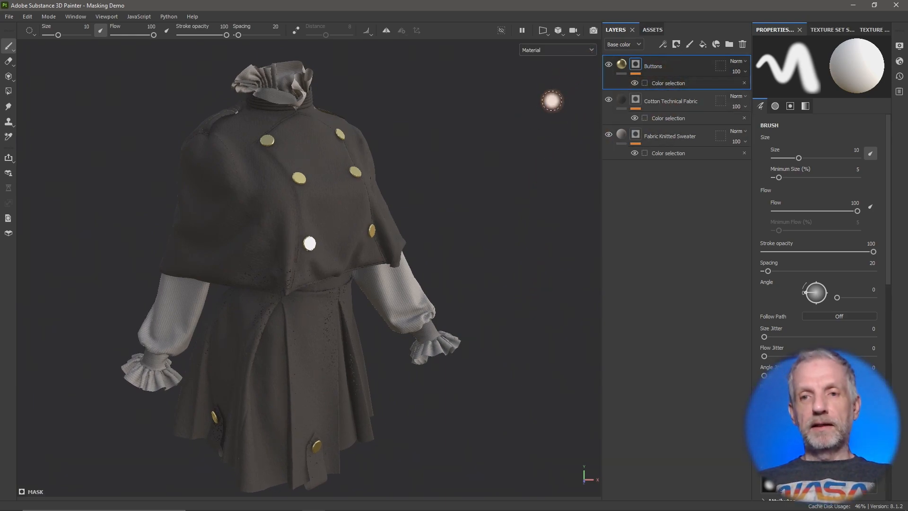
Step: Return the viewport to the full lit material view and frame the cape and buttons
click(874, 29)
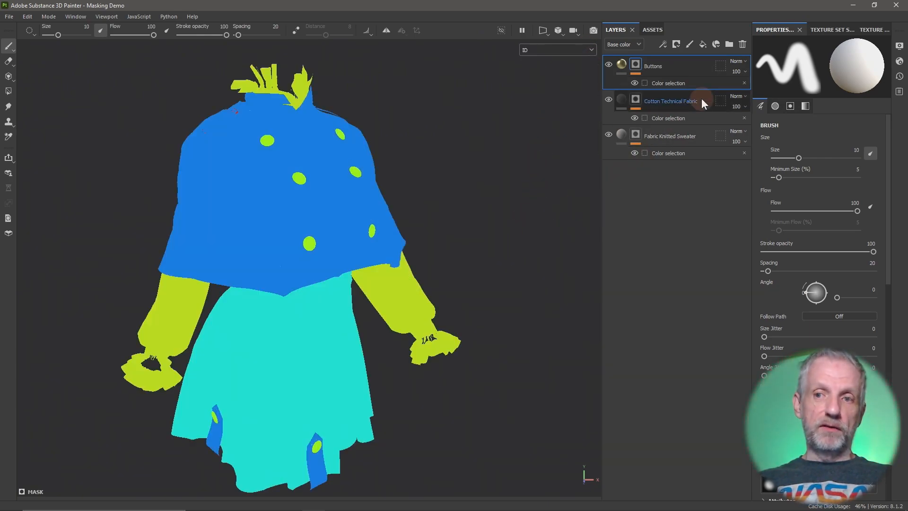
click(653, 65)
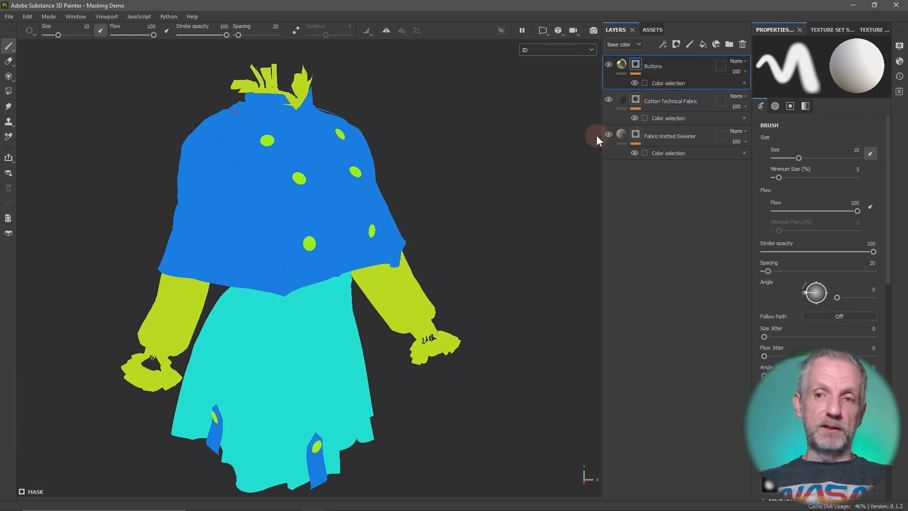
click(556, 49)
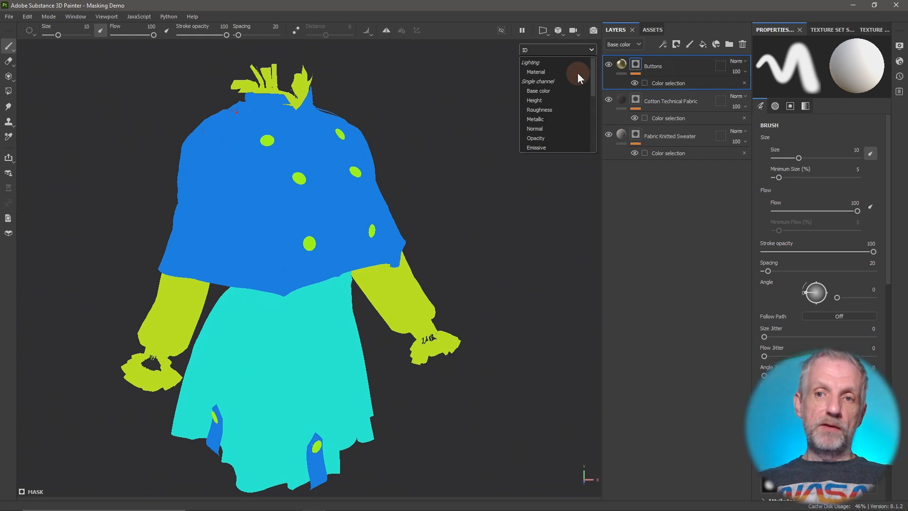
click(534, 72)
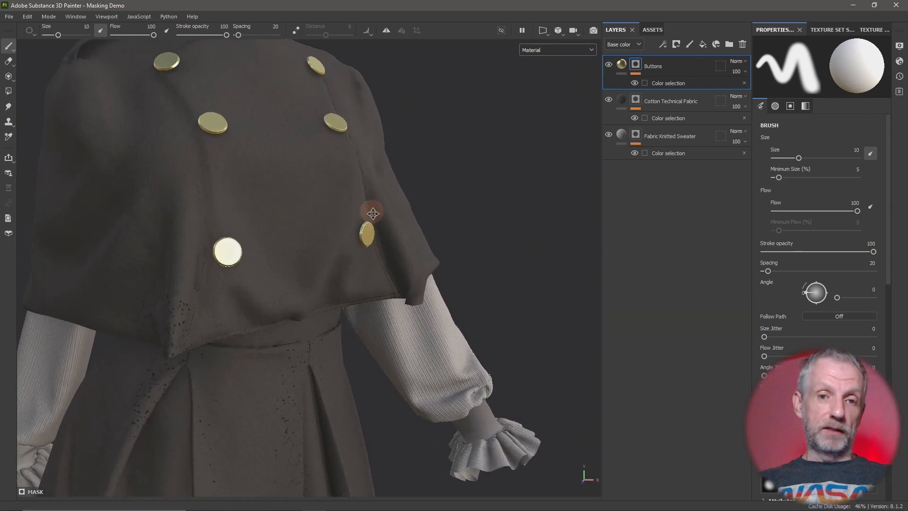
drag(373, 213, 462, 226)
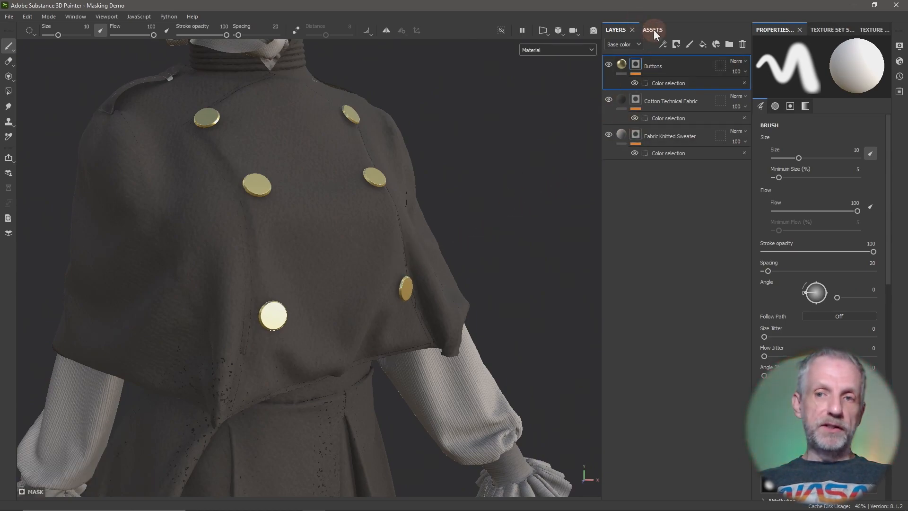
Step: Add a Copper Pure fill layer from the asset library and recolour its base colour blue
click(652, 29)
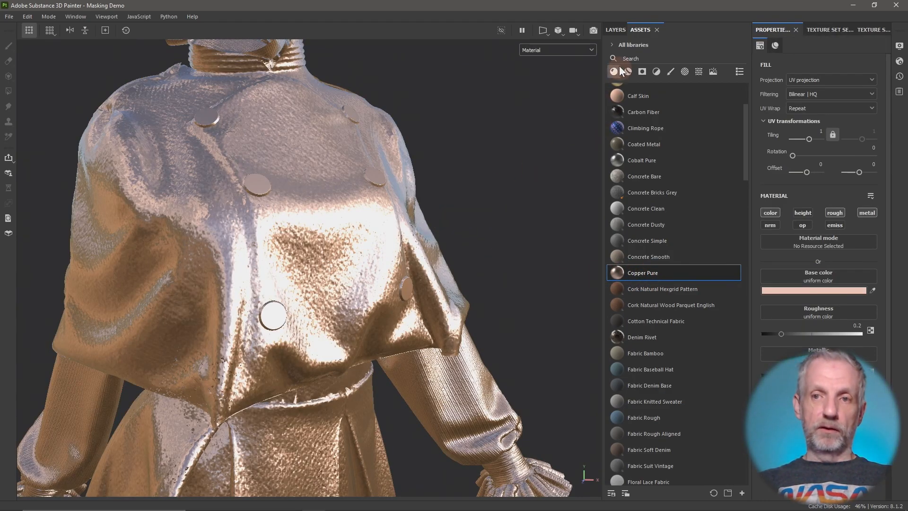
click(615, 29)
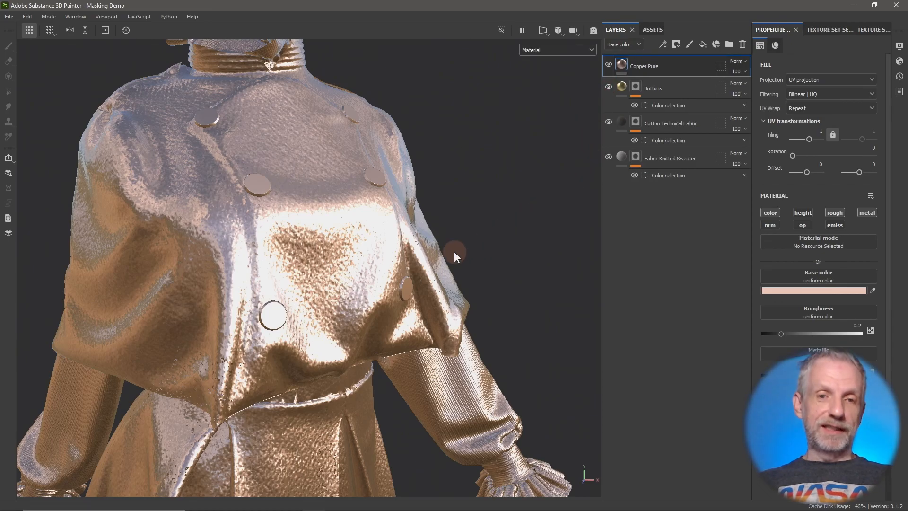
drag(455, 256, 486, 254)
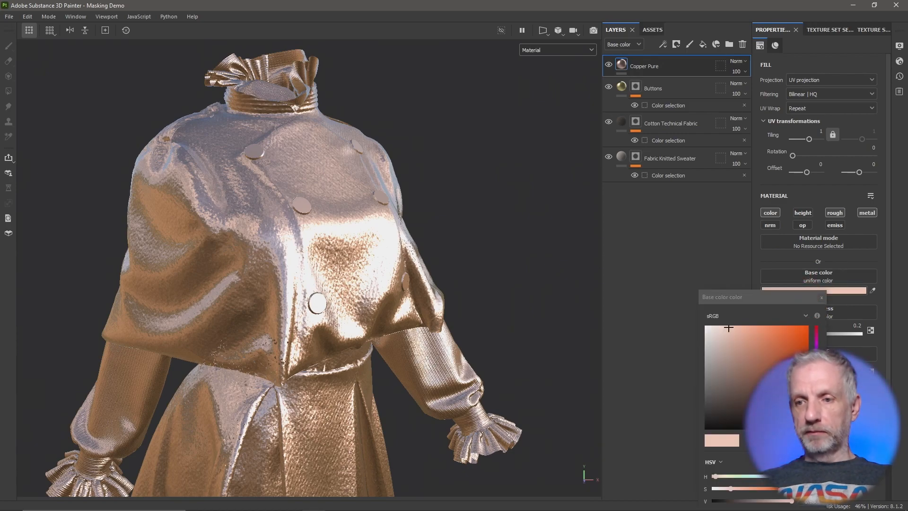
click(793, 351)
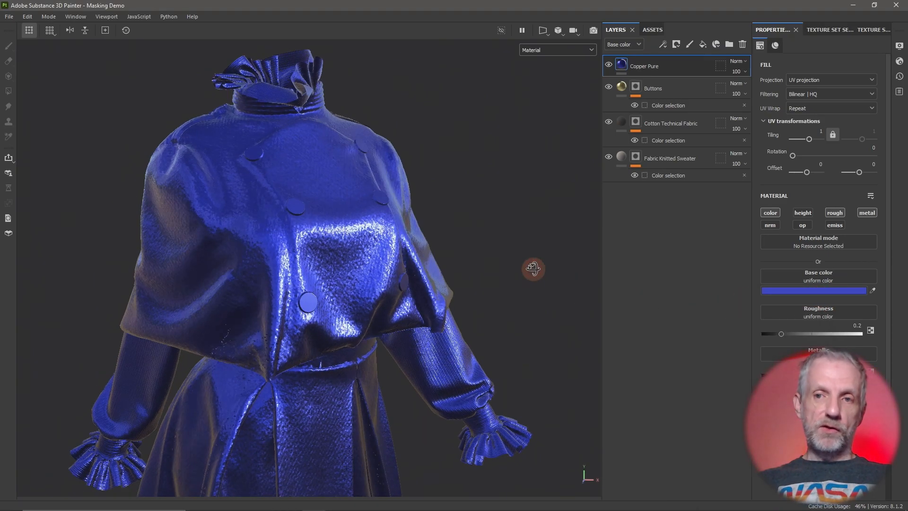
Step: Give the blue Copper Pure layer a black mask so the original fabric shows again
click(675, 45)
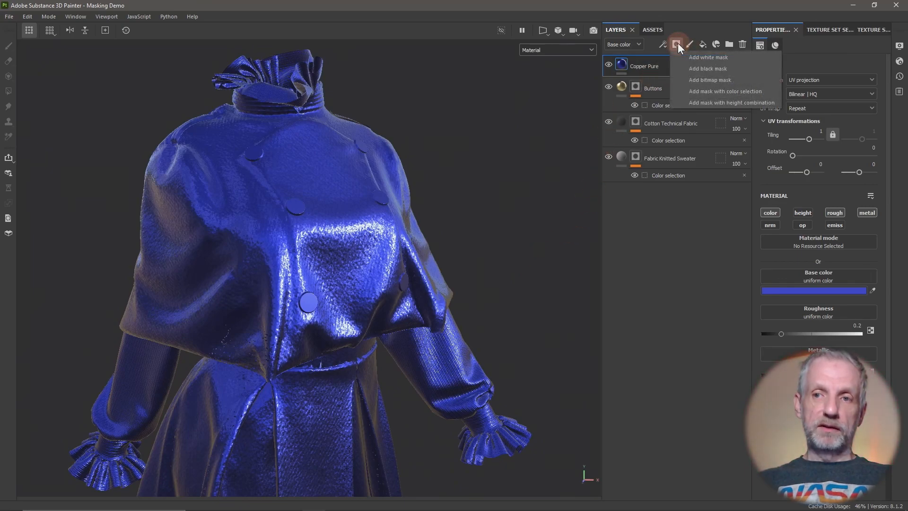
mouse_move(727, 68)
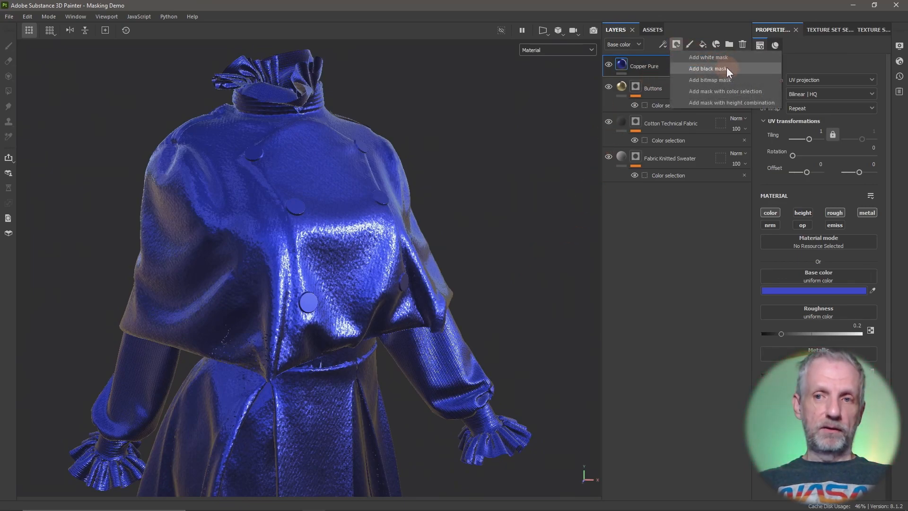
click(706, 68)
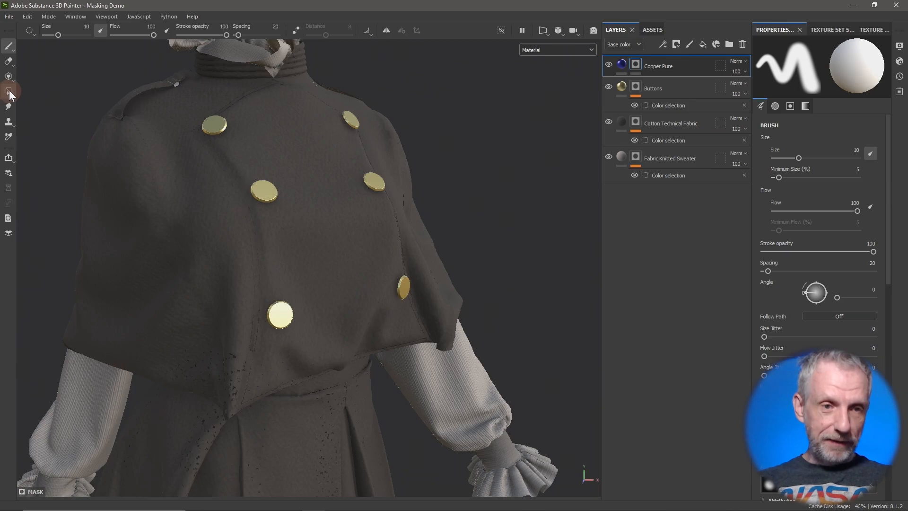
mouse_move(9, 93)
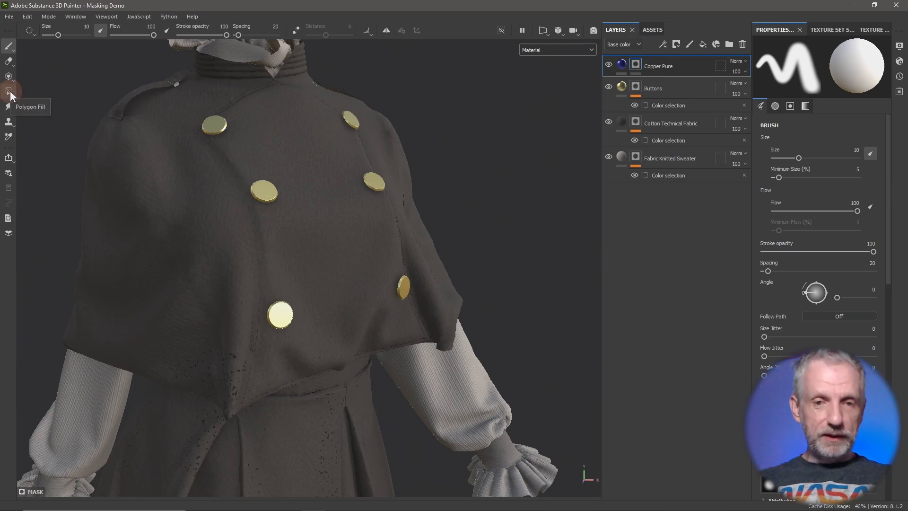
Step: Lower the mesh wireframe opacity to 11 in Display Settings for a faint red overlay
click(10, 97)
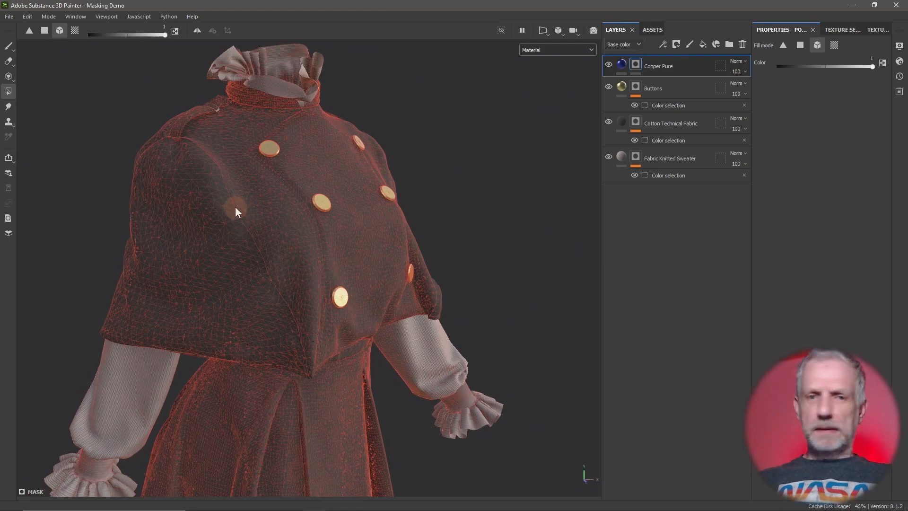
mouse_move(612, 156)
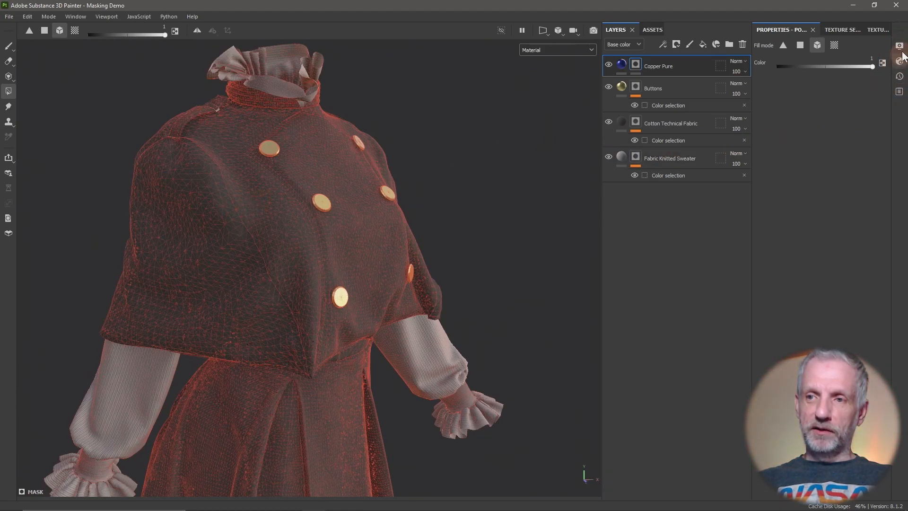
mouse_move(900, 45)
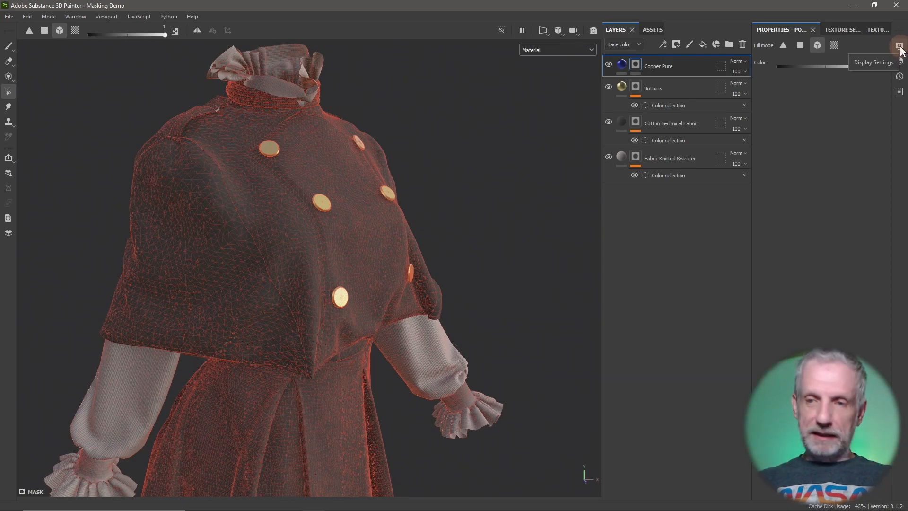
click(900, 46)
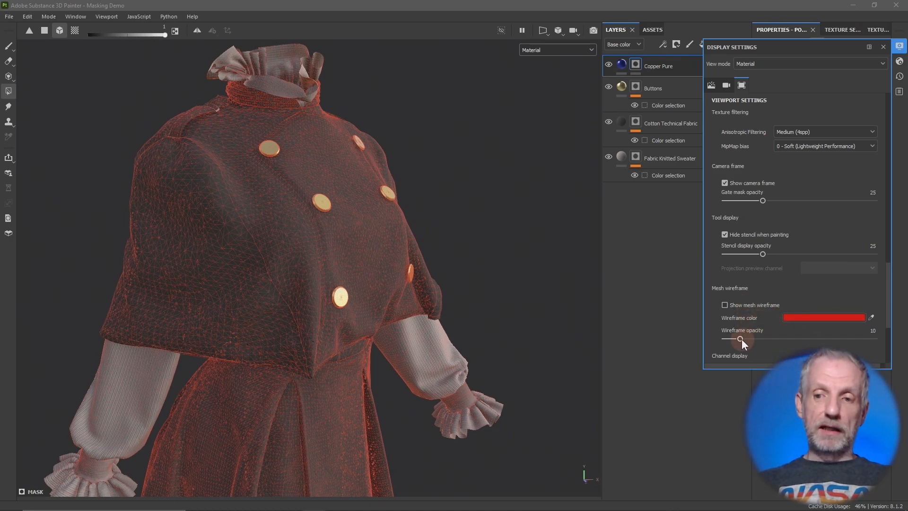
drag(739, 340, 775, 340)
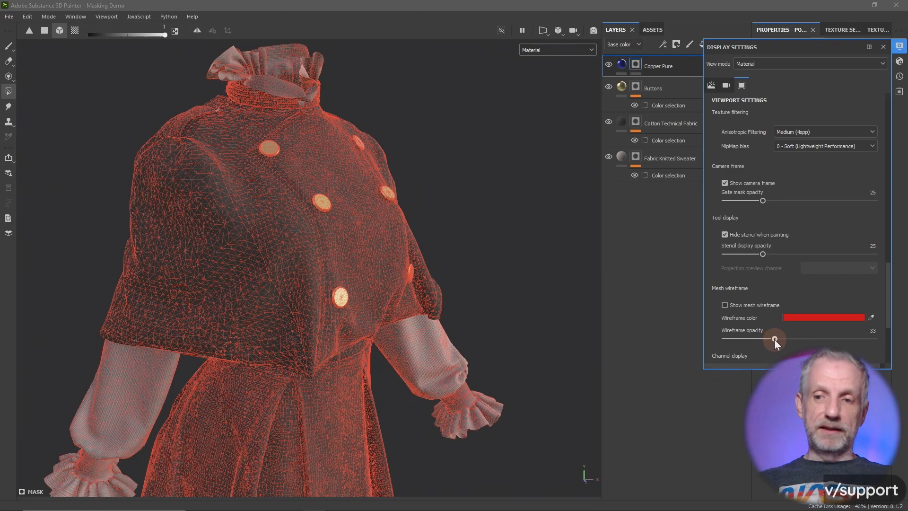
drag(775, 339, 781, 339)
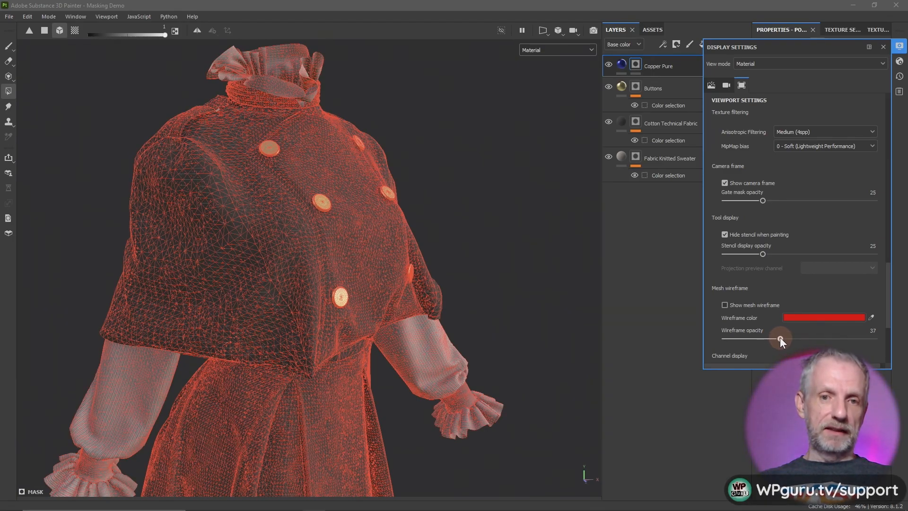
drag(781, 340, 776, 340)
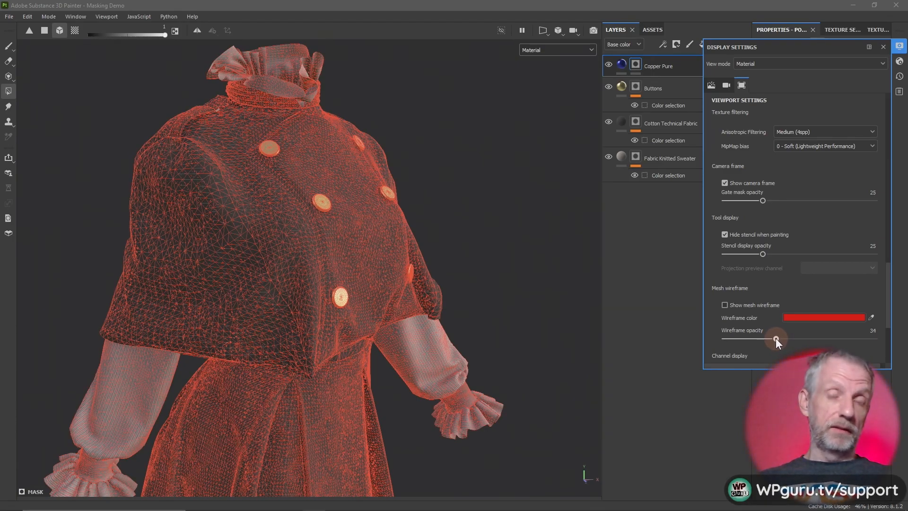
drag(776, 339, 742, 339)
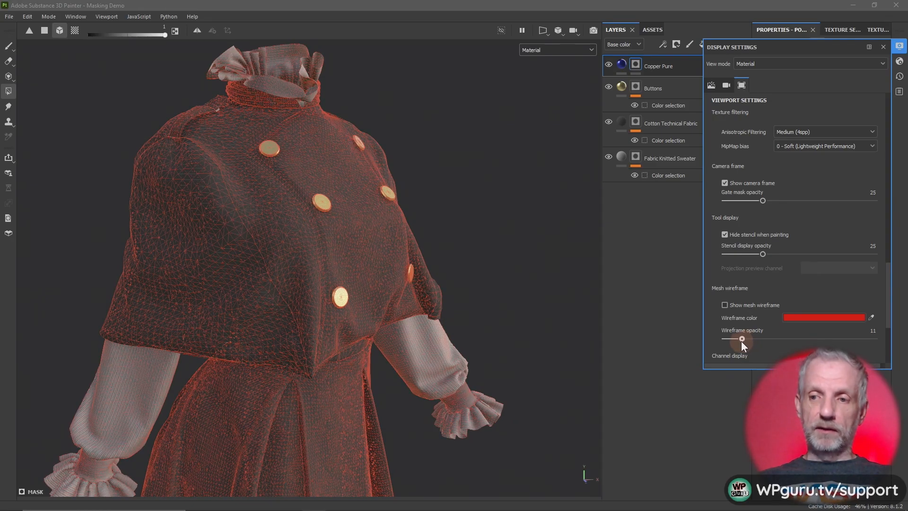
drag(744, 339, 740, 339)
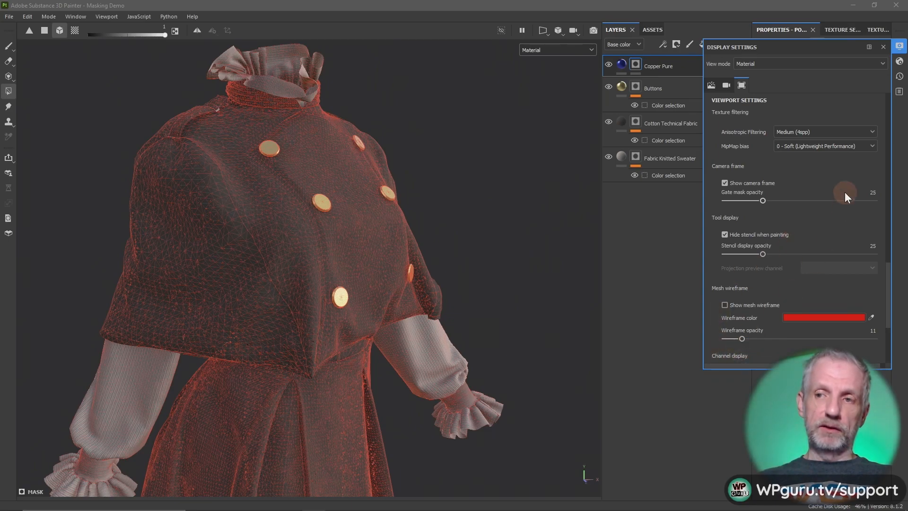
click(883, 47)
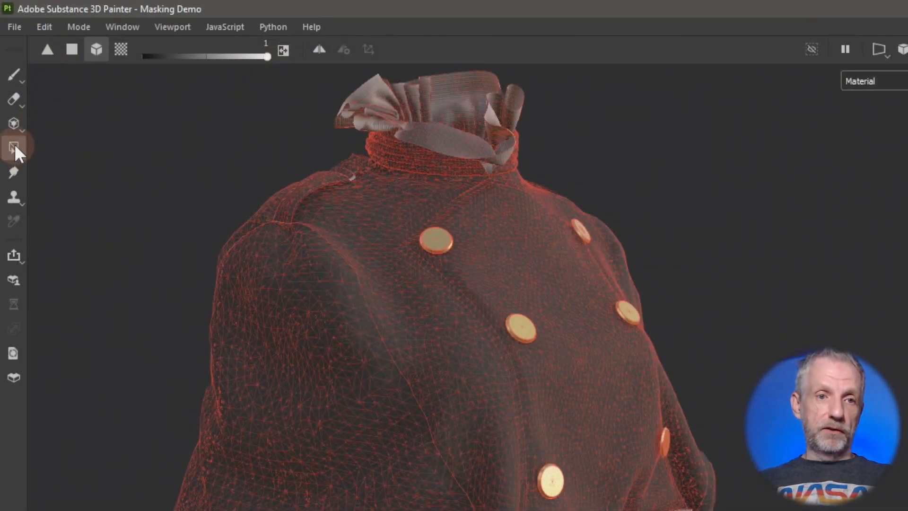
Step: Trial a triangle polygon-fill patch on the chest, clear it, and switch the fill to quads
click(47, 49)
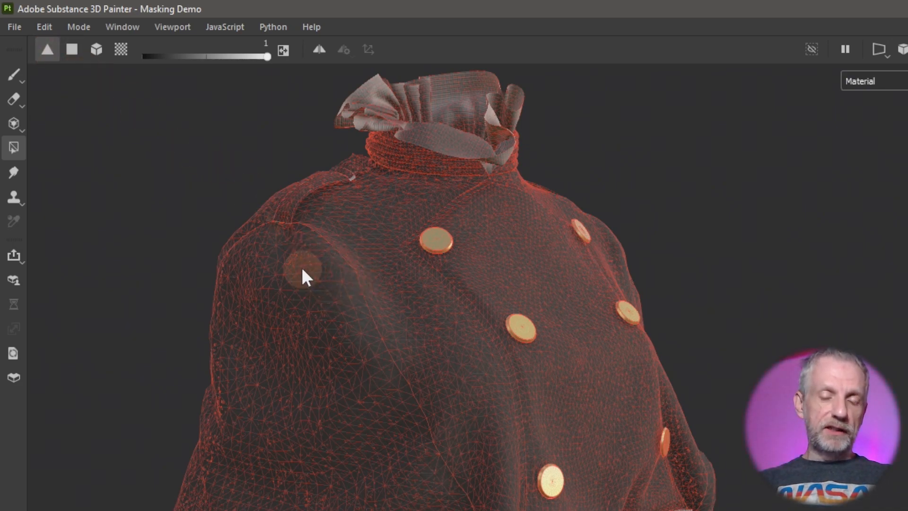
drag(300, 267, 431, 405)
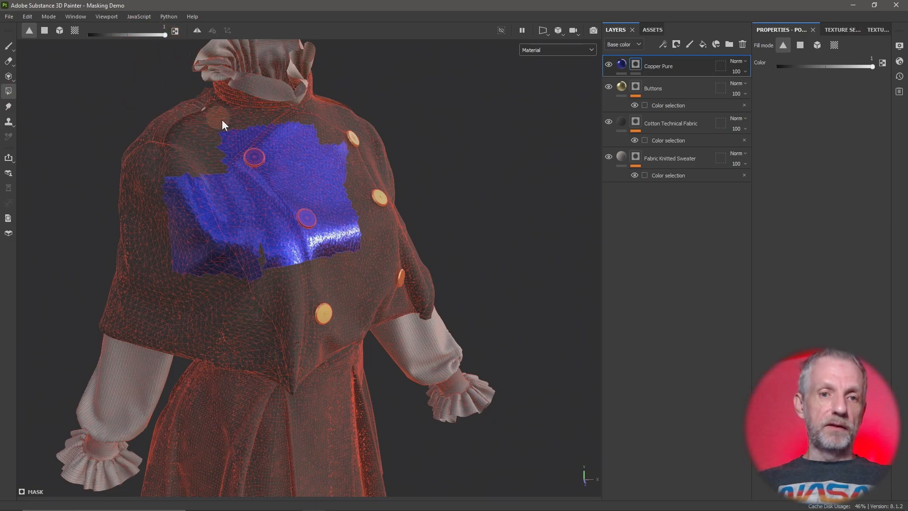
mouse_move(204, 128)
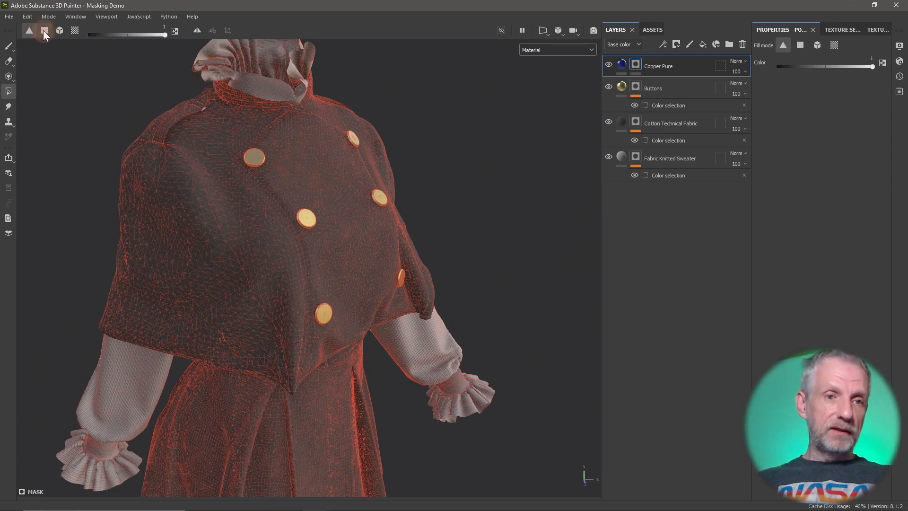
click(43, 30)
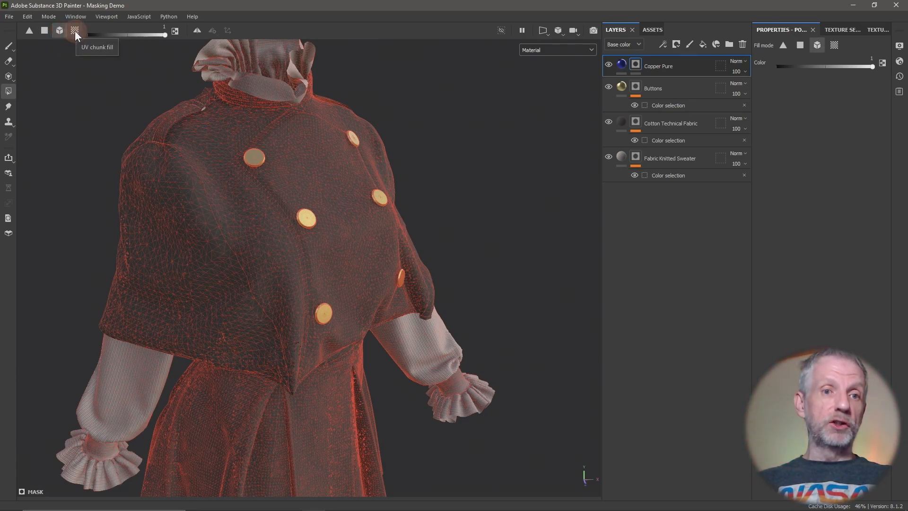
mouse_move(59, 30)
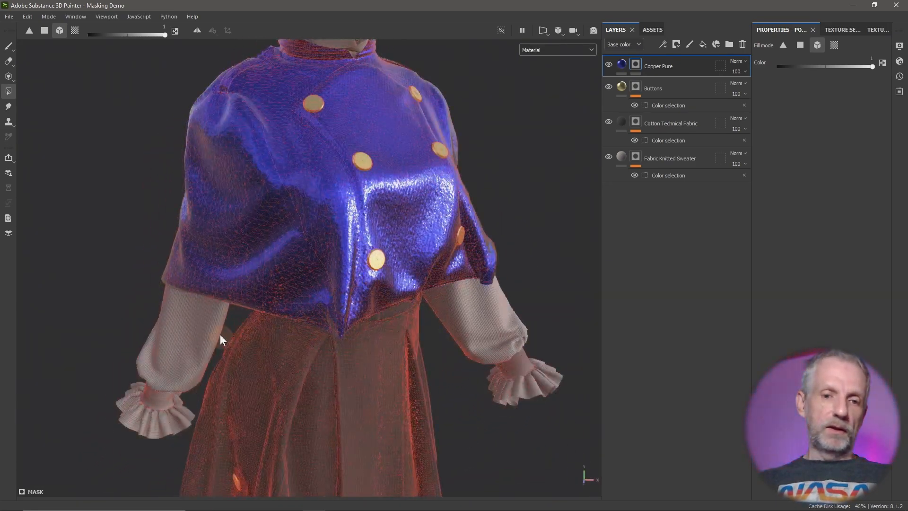
Step: Fill two jacket buttons blue copper as whole mesh pieces, leaving the others gold
drag(221, 341, 281, 316)
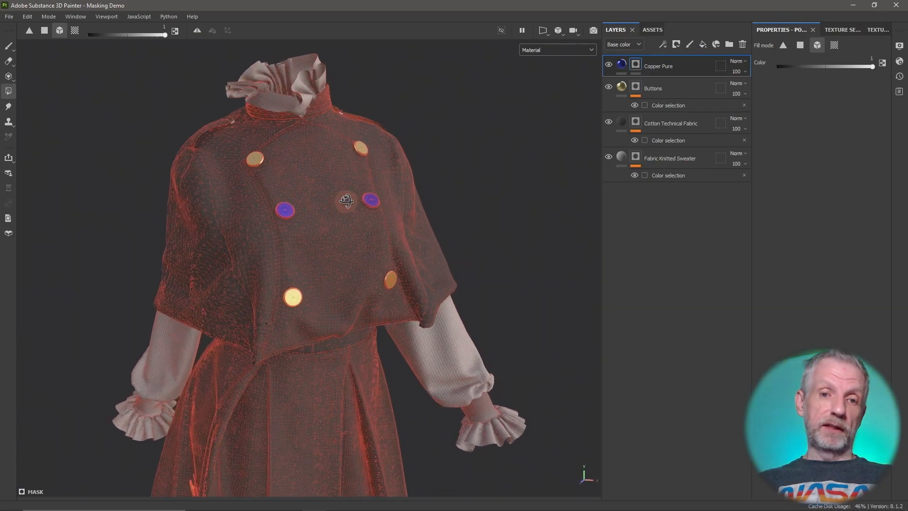
drag(347, 199, 430, 185)
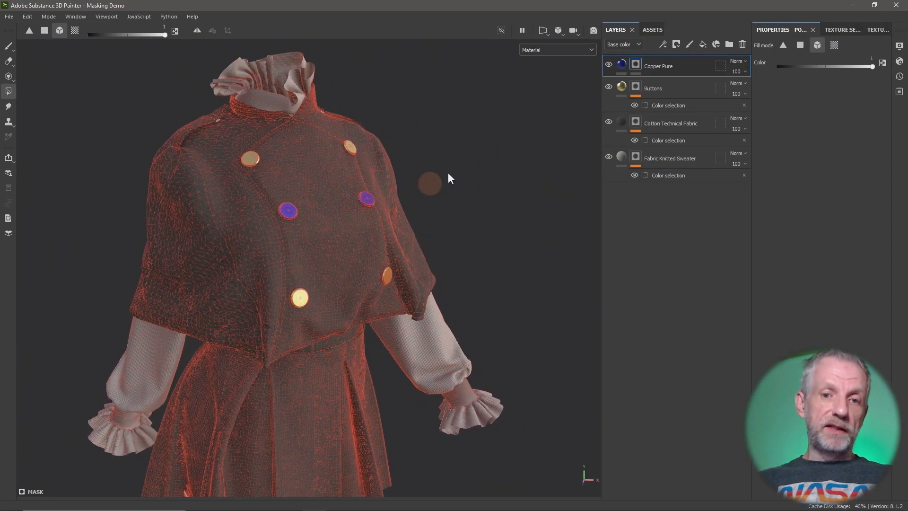
click(557, 50)
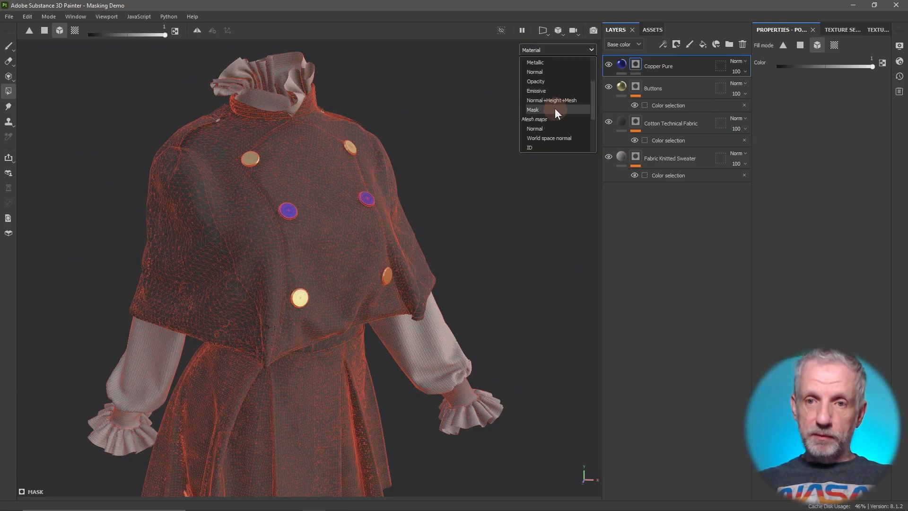
click(532, 110)
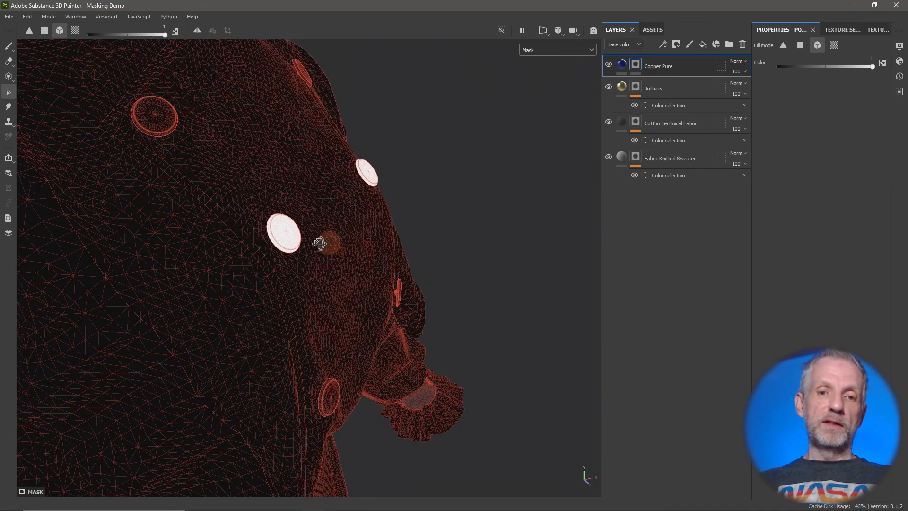
drag(318, 243, 162, 243)
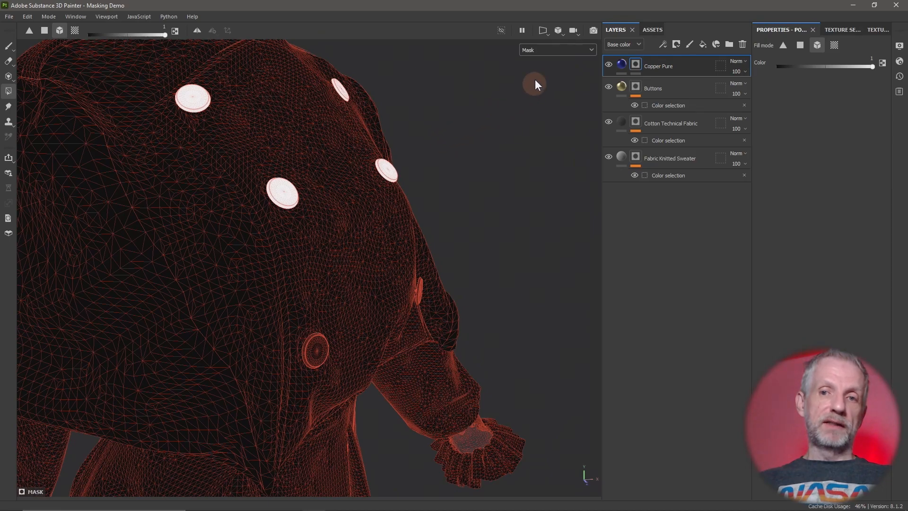
click(556, 49)
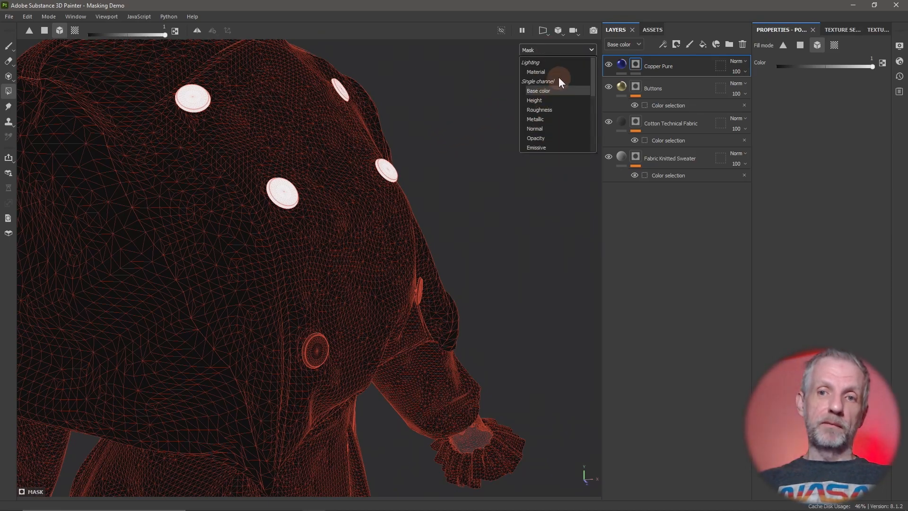
click(535, 72)
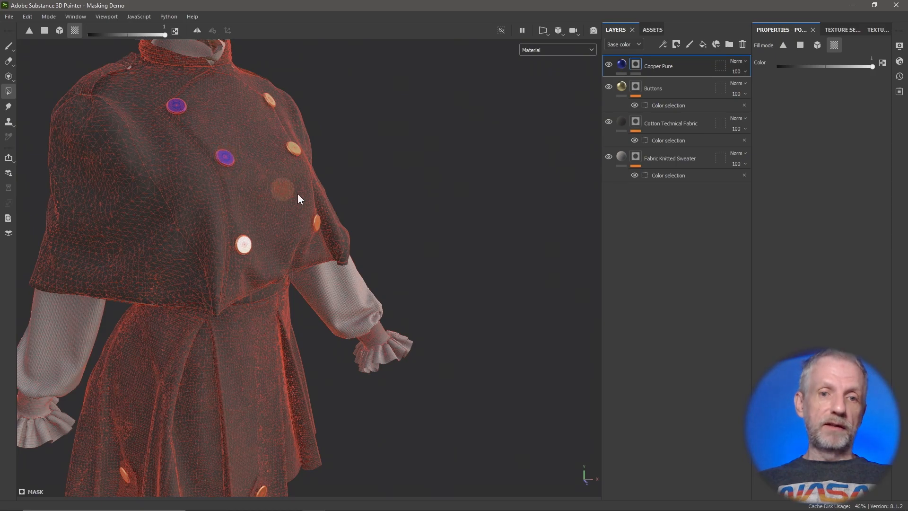
Step: Fill both sleeve cuff bands blue copper by UV chunk, then view the whole garment
drag(301, 197, 385, 177)
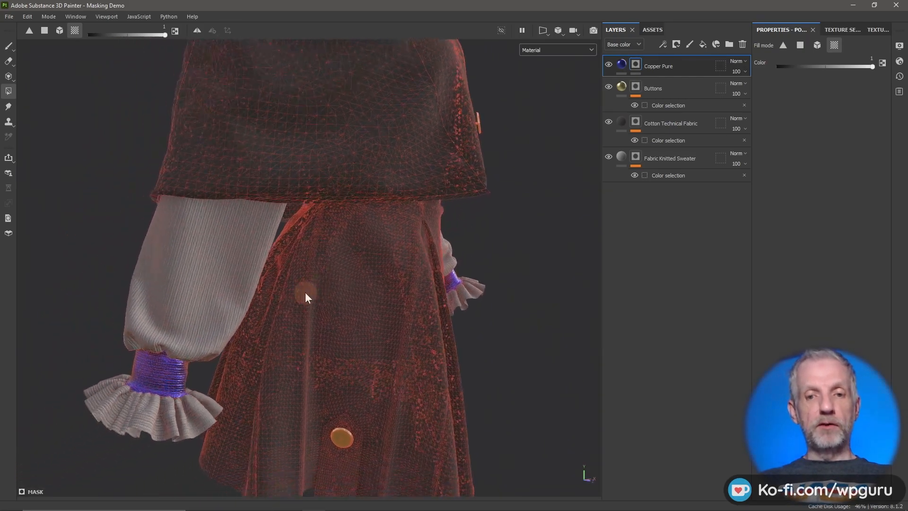
drag(307, 298, 286, 313)
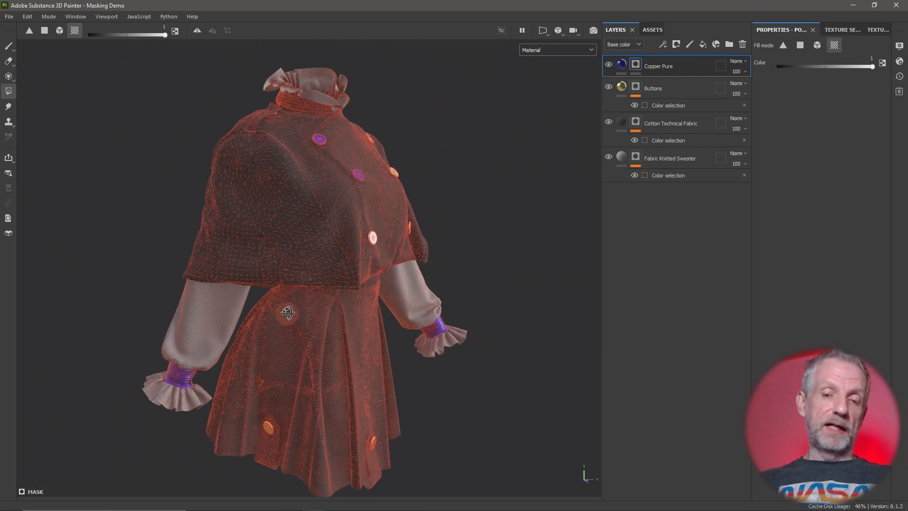